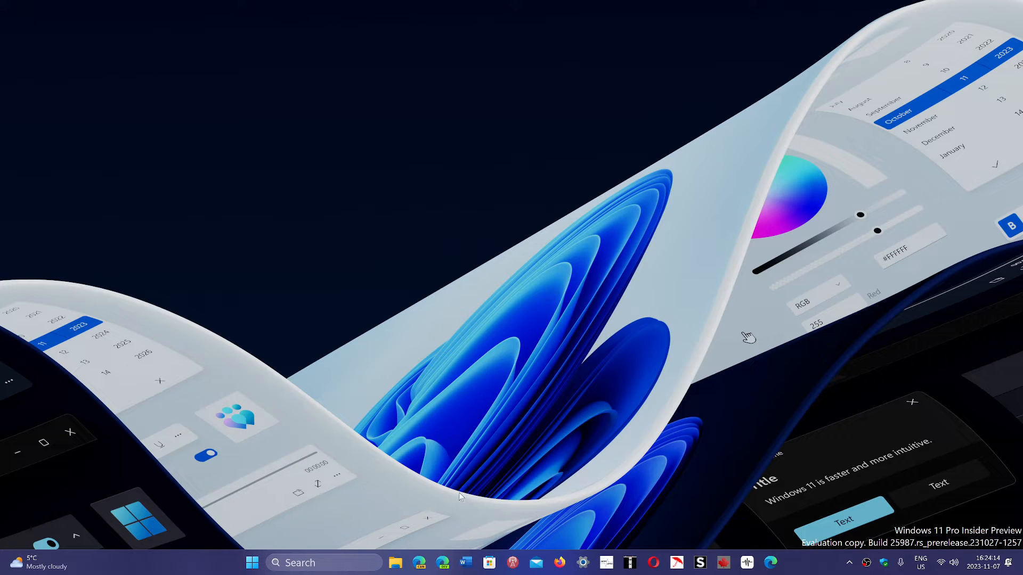
# Search for 'control panel' from the taskbar Search box.
pyautogui.click(324, 563)
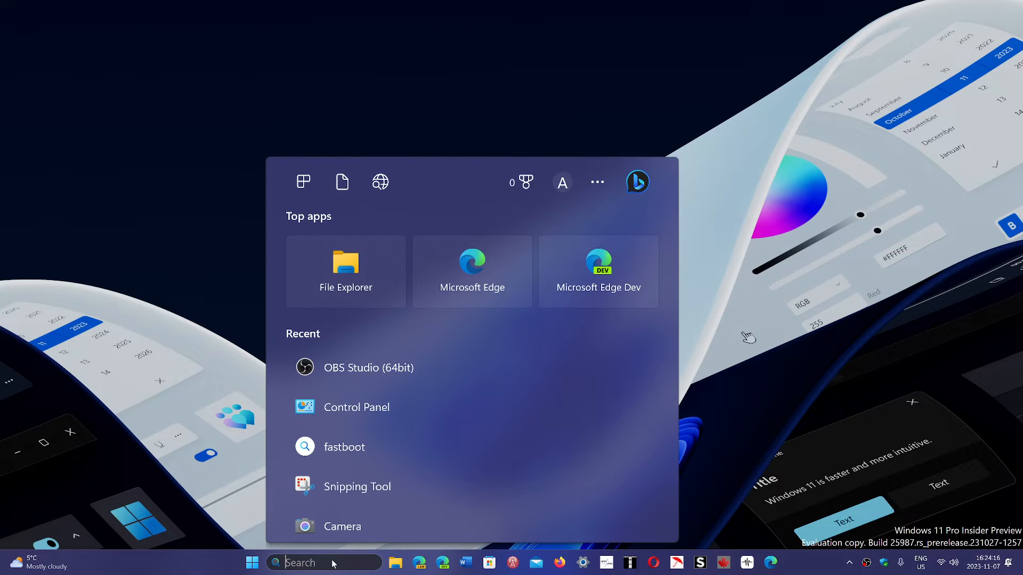
pyautogui.write('control Panel')
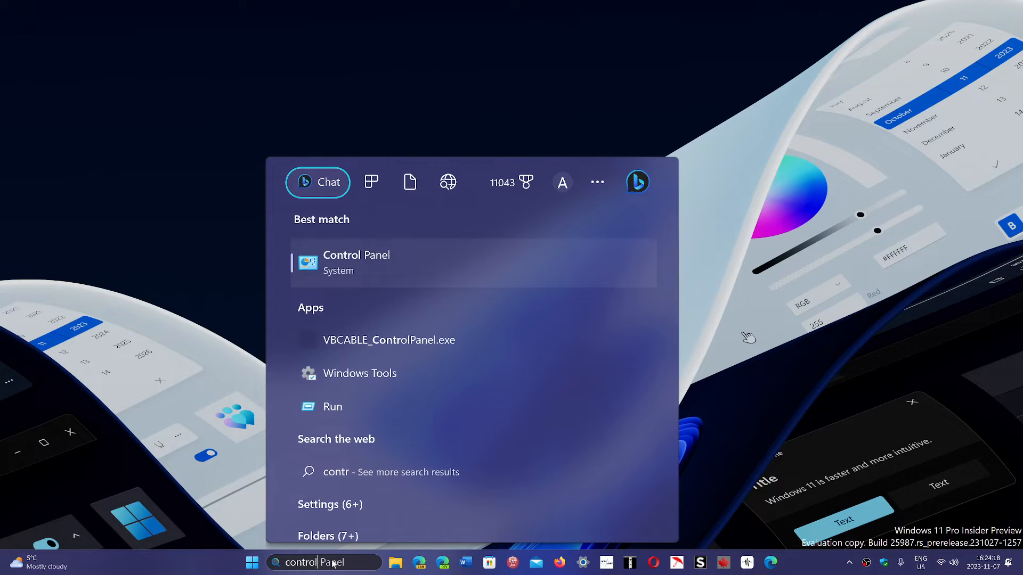
pyautogui.write('ol panel')
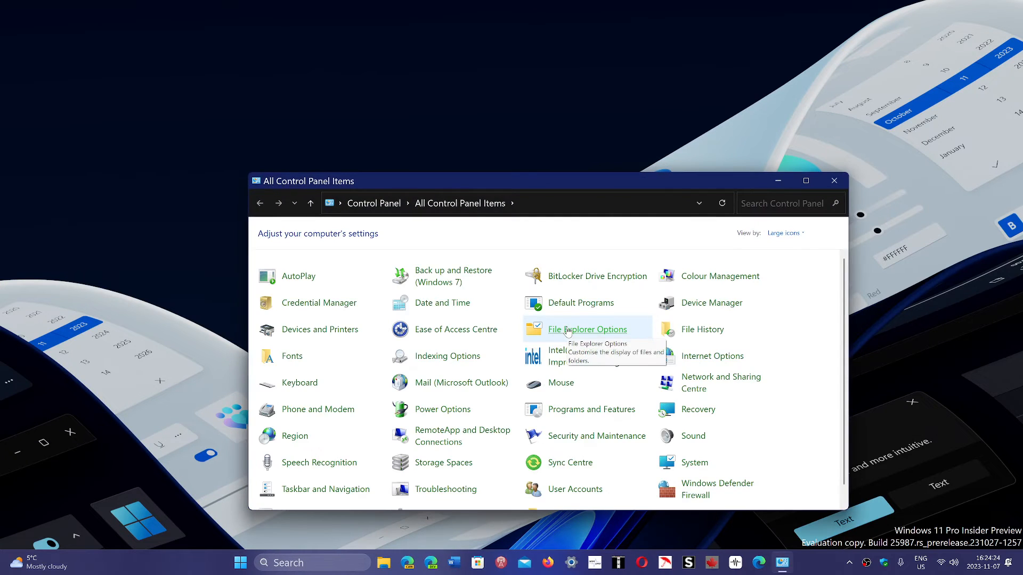
pyautogui.moveTo(716, 229)
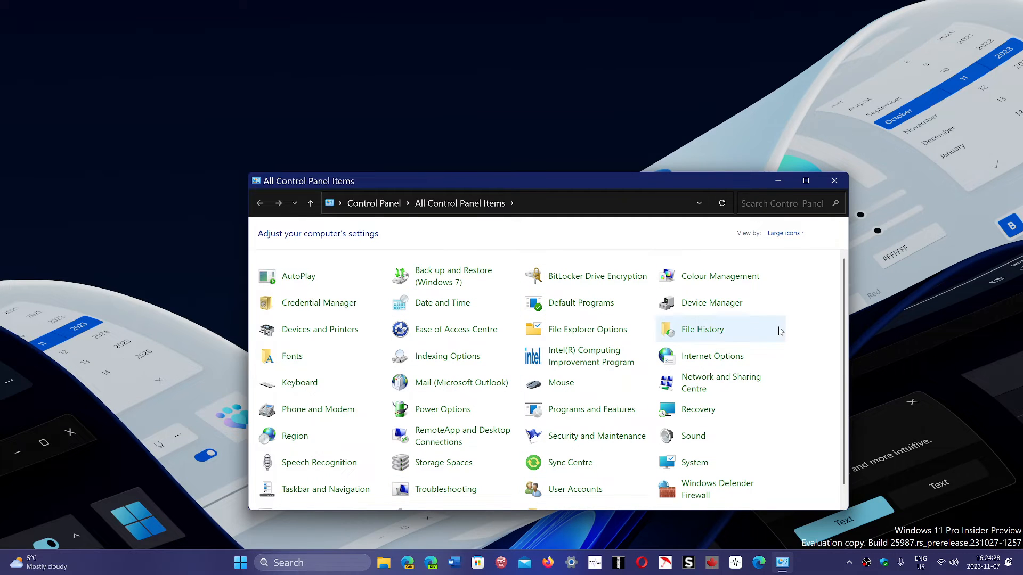
pyautogui.moveTo(786, 233)
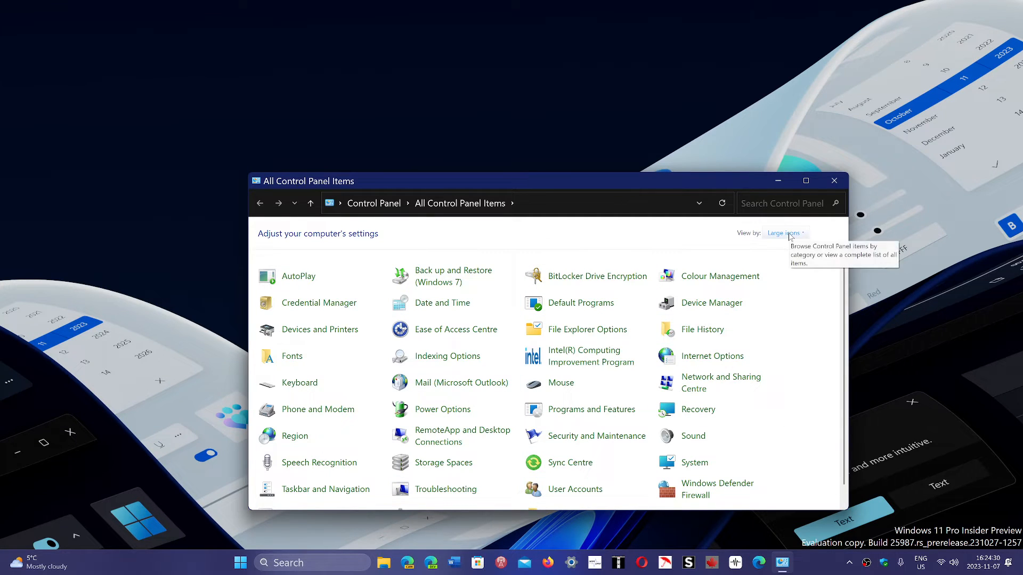
pyautogui.click(786, 234)
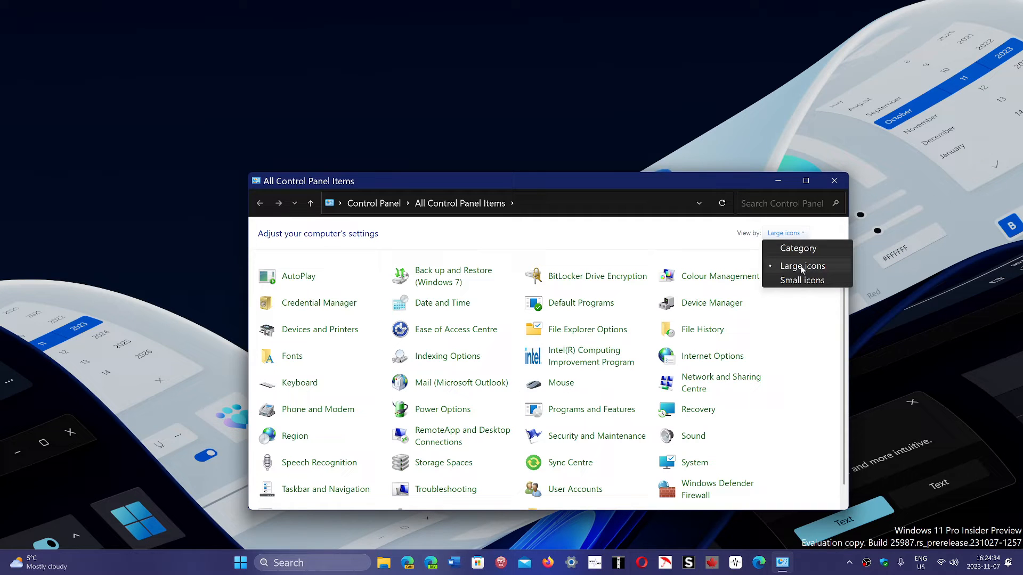
pyautogui.moveTo(594, 168)
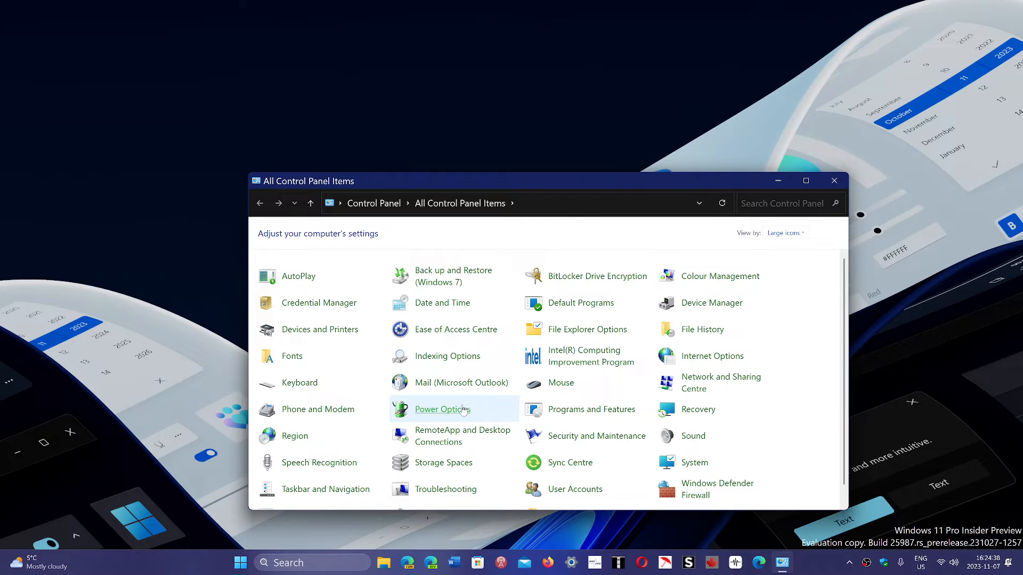
# Go into Power Options and reach 'Choose what the power buttons do'.
pyautogui.click(441, 409)
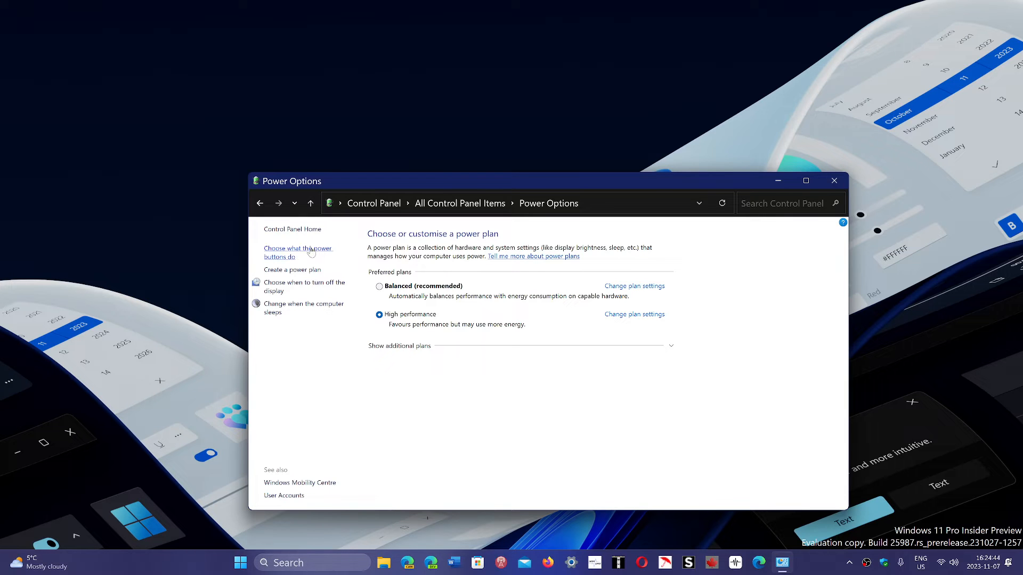
pyautogui.click(298, 252)
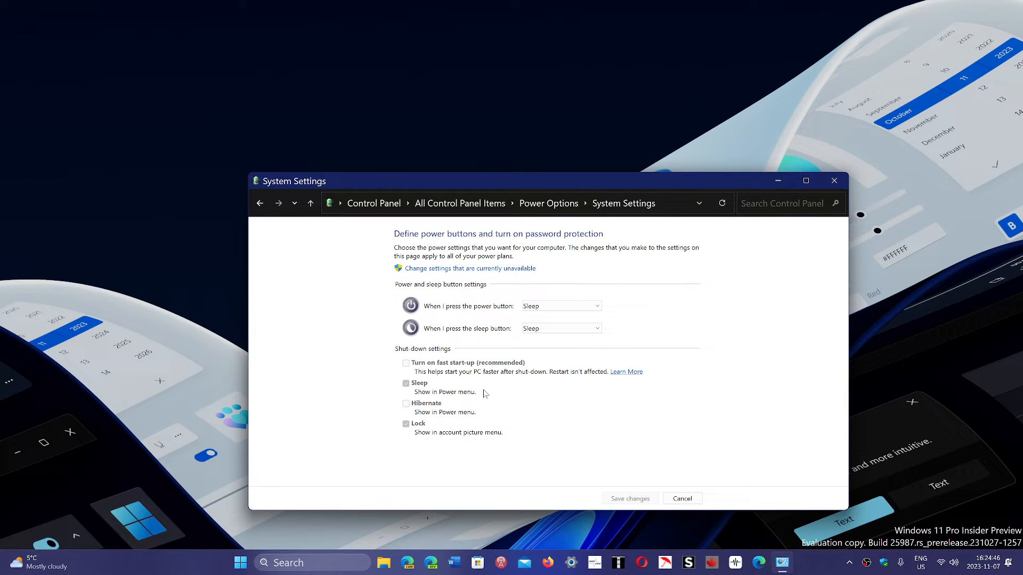
pyautogui.moveTo(435, 365)
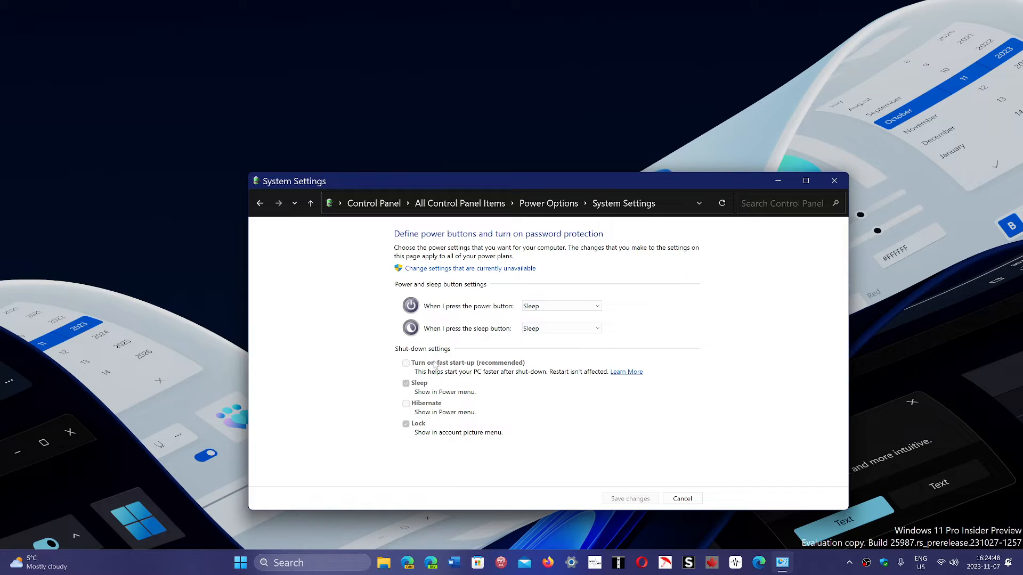
pyautogui.moveTo(467, 370)
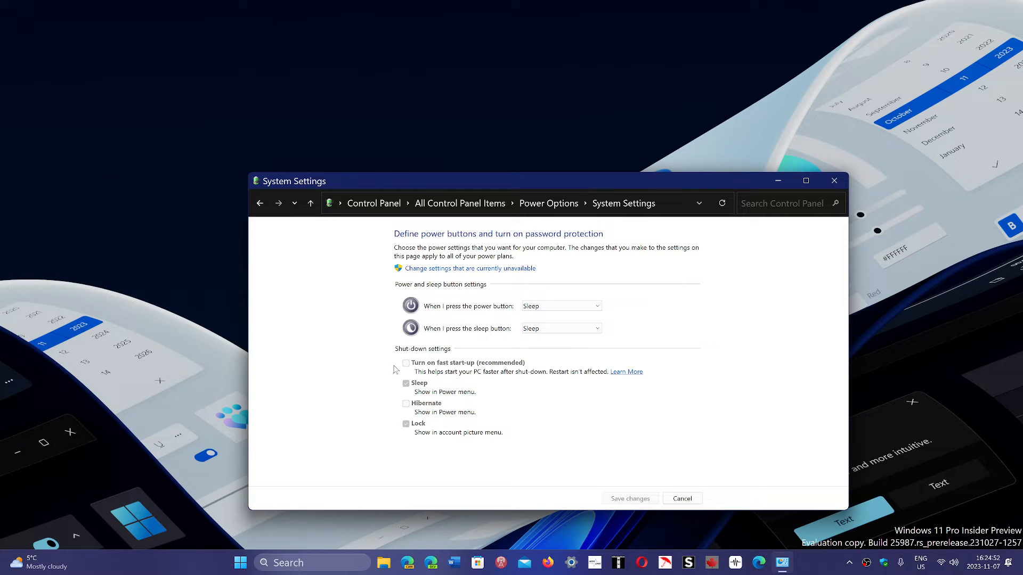
pyautogui.moveTo(594, 424)
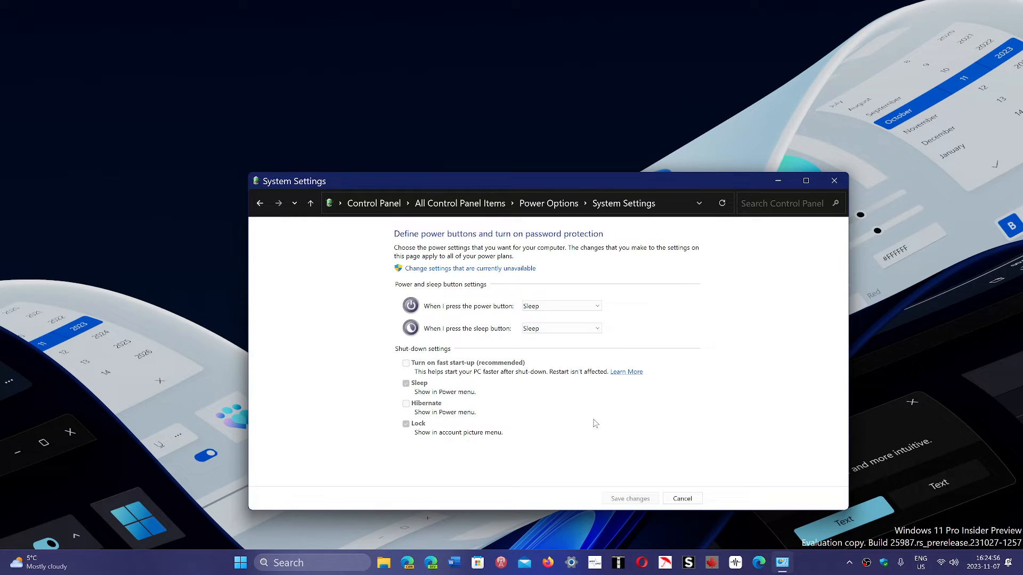
pyautogui.moveTo(576, 396)
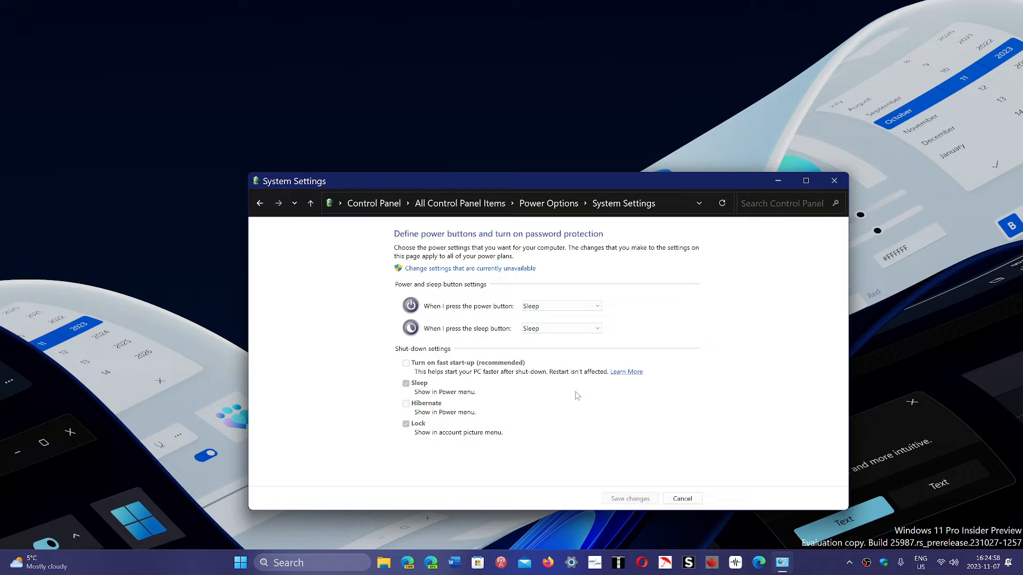
pyautogui.moveTo(568, 431)
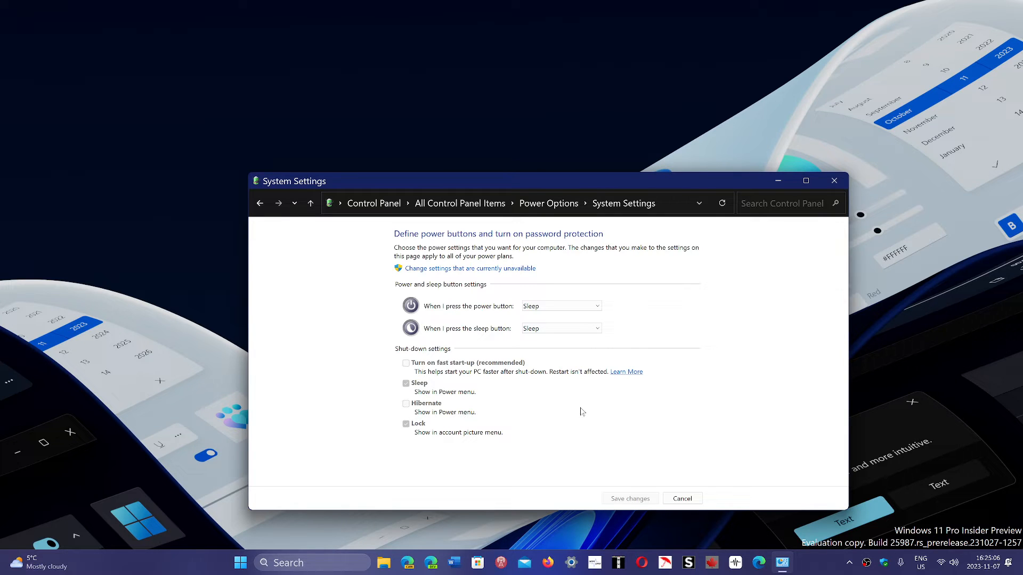
pyautogui.moveTo(422, 259)
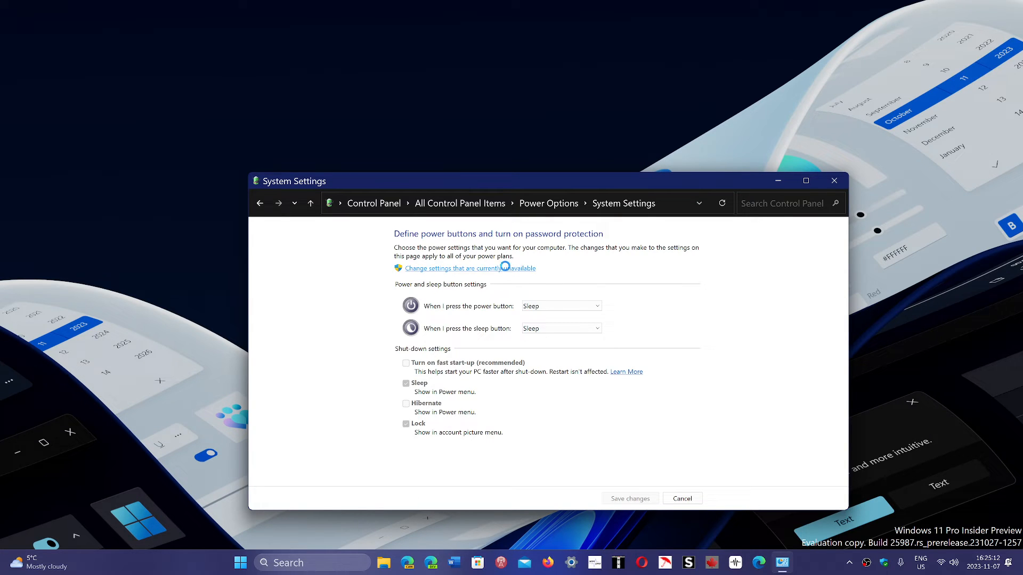
# Unlock the greyed-out shutdown settings, leaving 'Turn on fast start-up' unchecked.
pyautogui.click(465, 269)
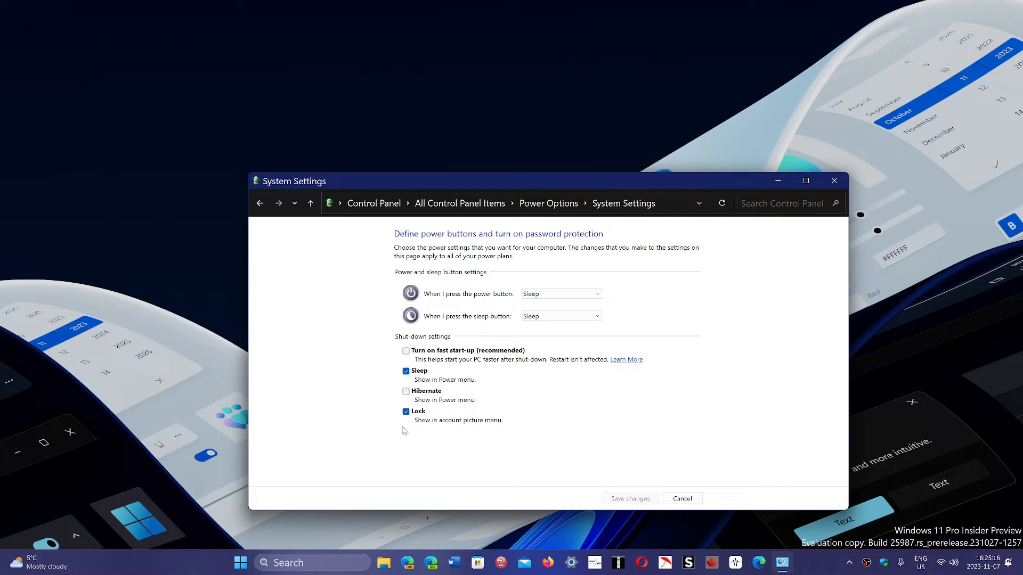
pyautogui.moveTo(566, 440)
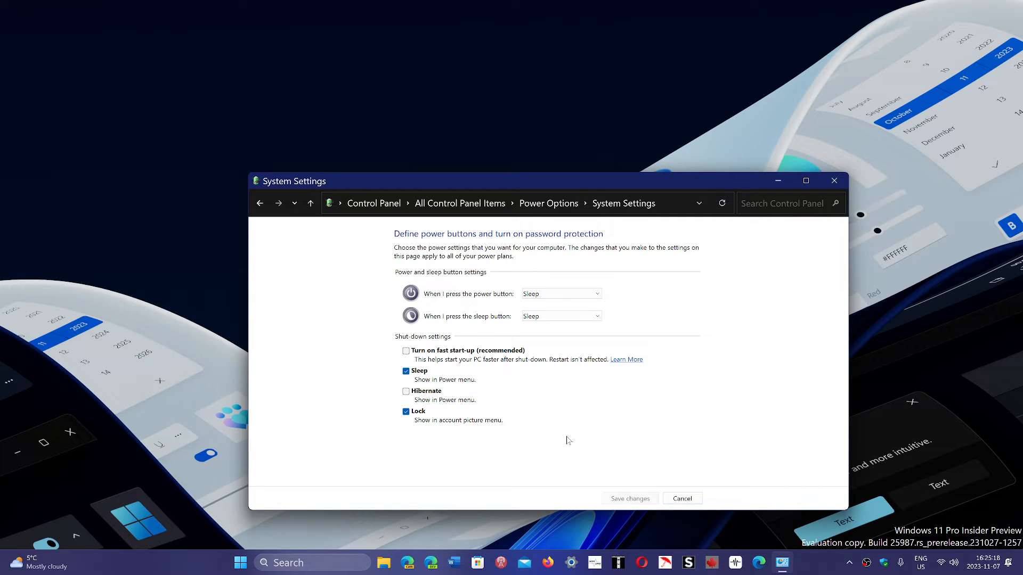
pyautogui.moveTo(466, 359)
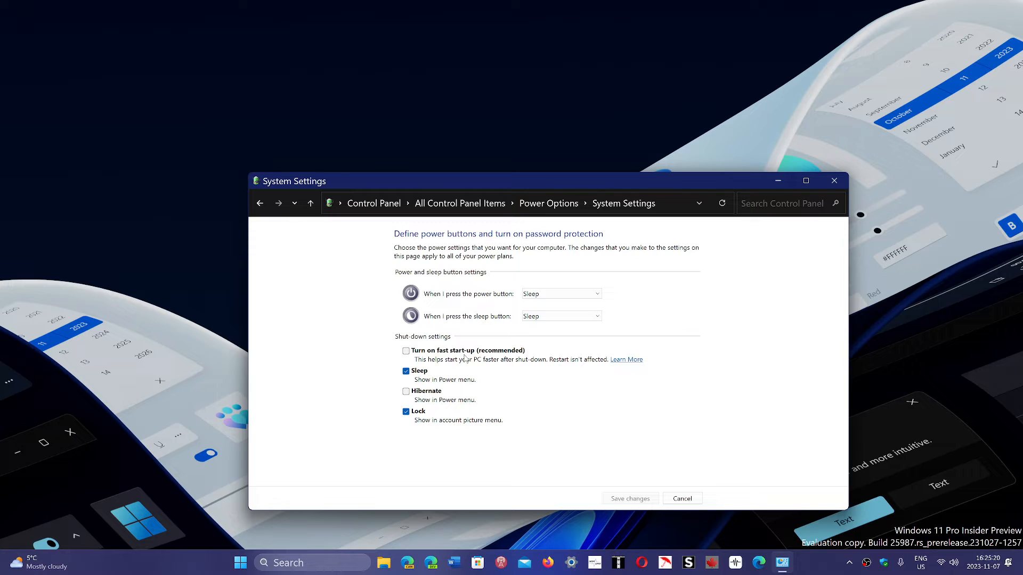
pyautogui.moveTo(418, 356)
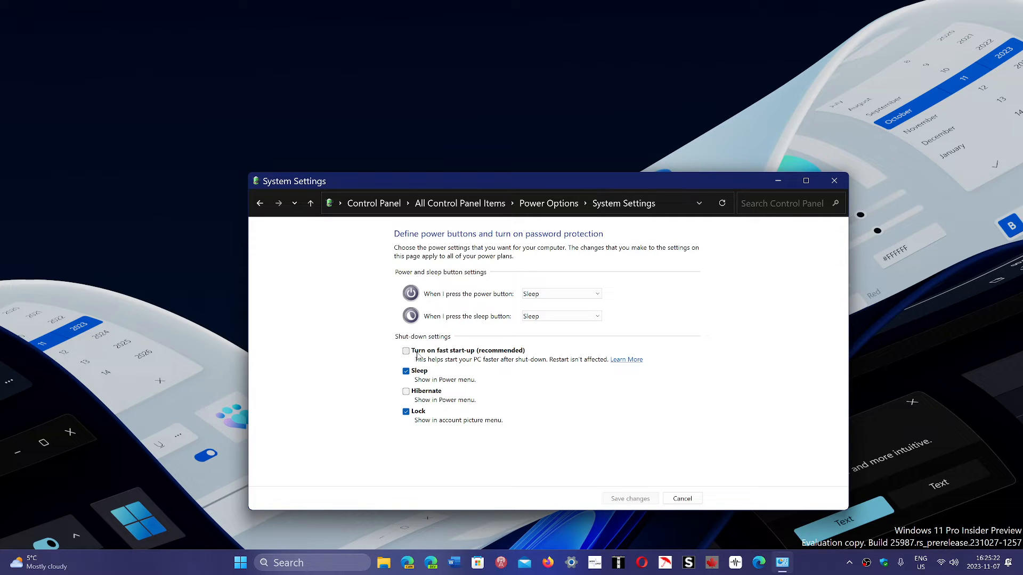
pyautogui.moveTo(649, 441)
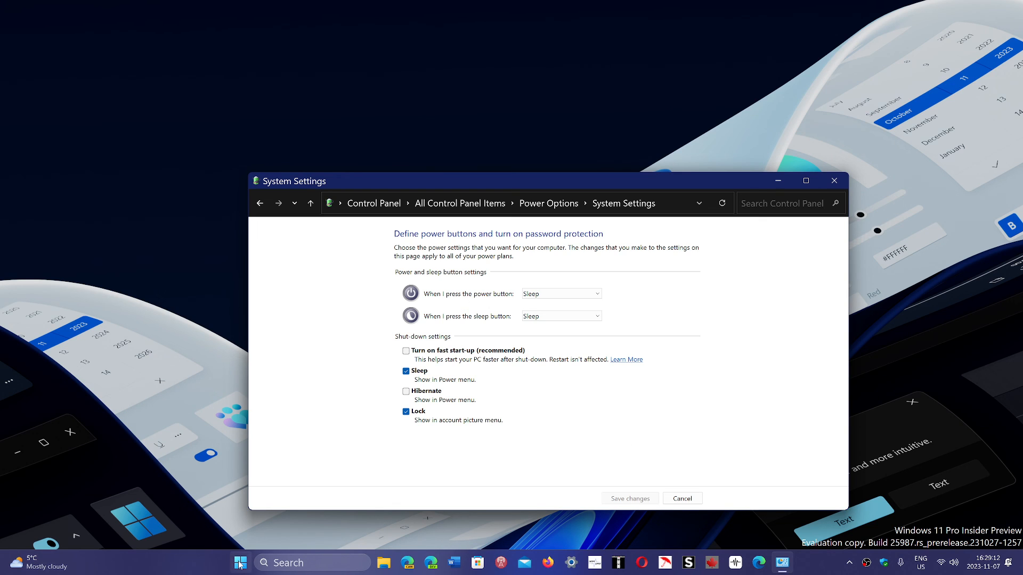
# Launch Task Manager from the Start menu and view the Performance page's CPU up time.
pyautogui.rightClick(240, 563)
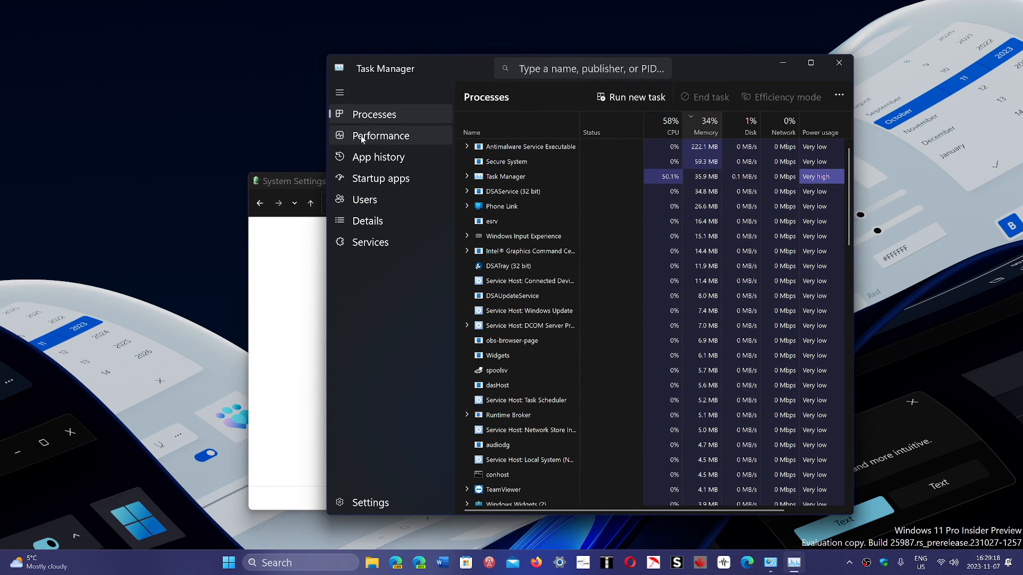
pyautogui.click(382, 136)
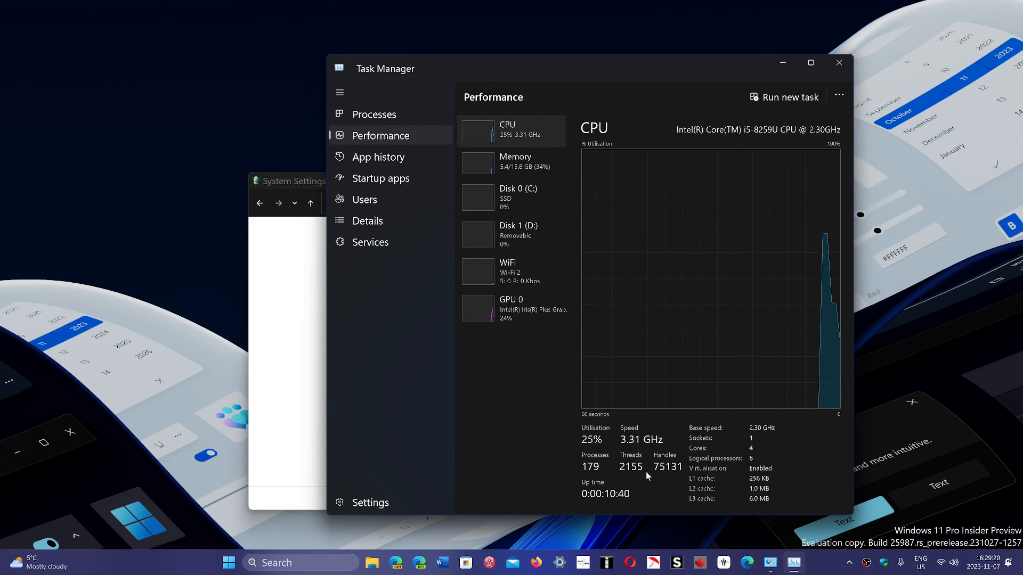